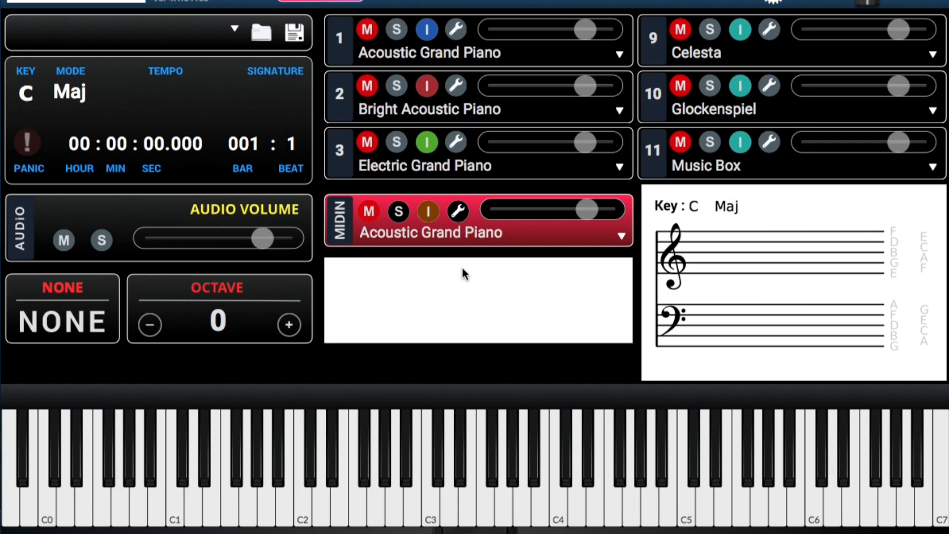
Step: Sound single notes around C3 to G3 on the virtual piano, each notated on the treble staff
left_click(298, 473)
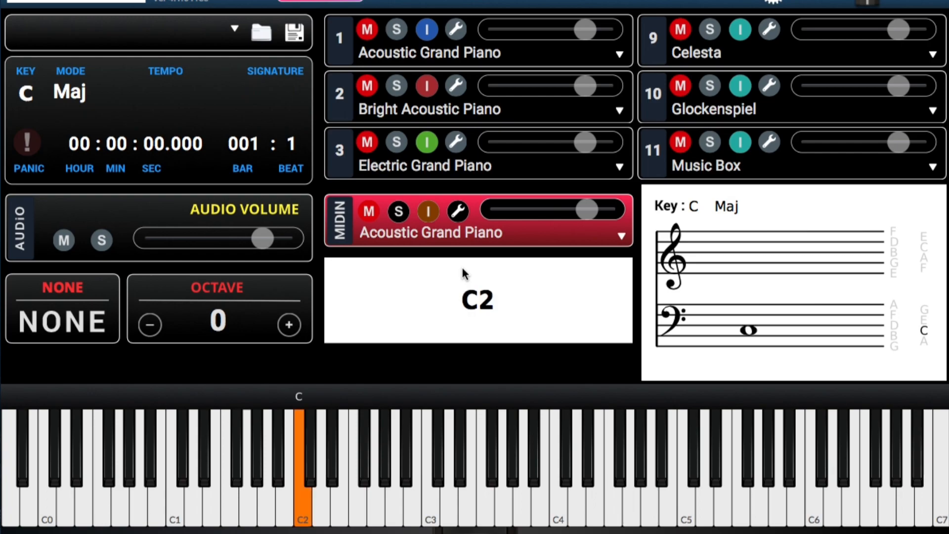
left_click(321, 466)
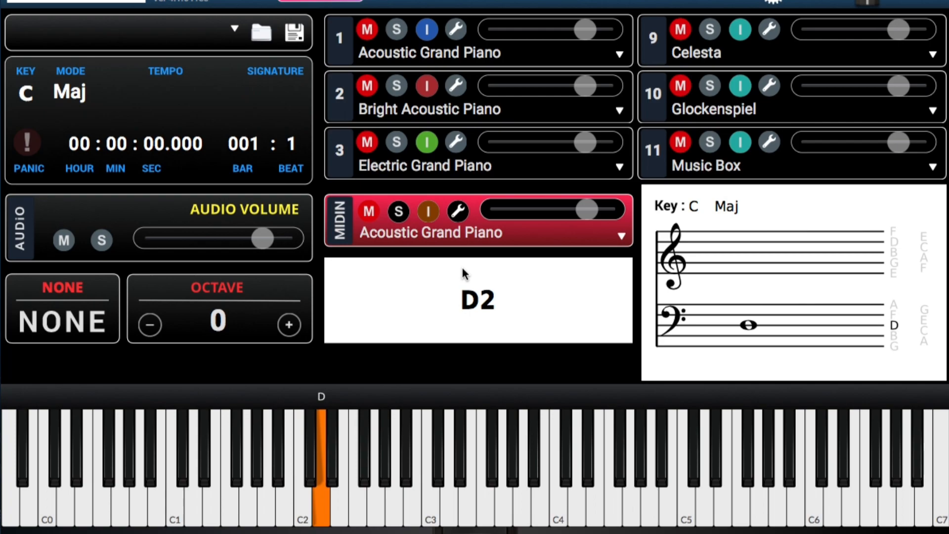
left_click(374, 460)
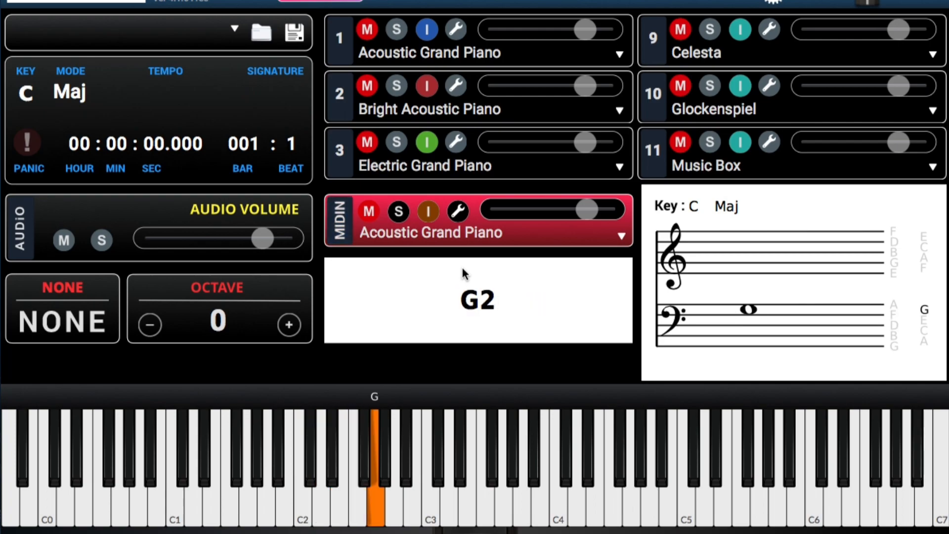
left_click(428, 459)
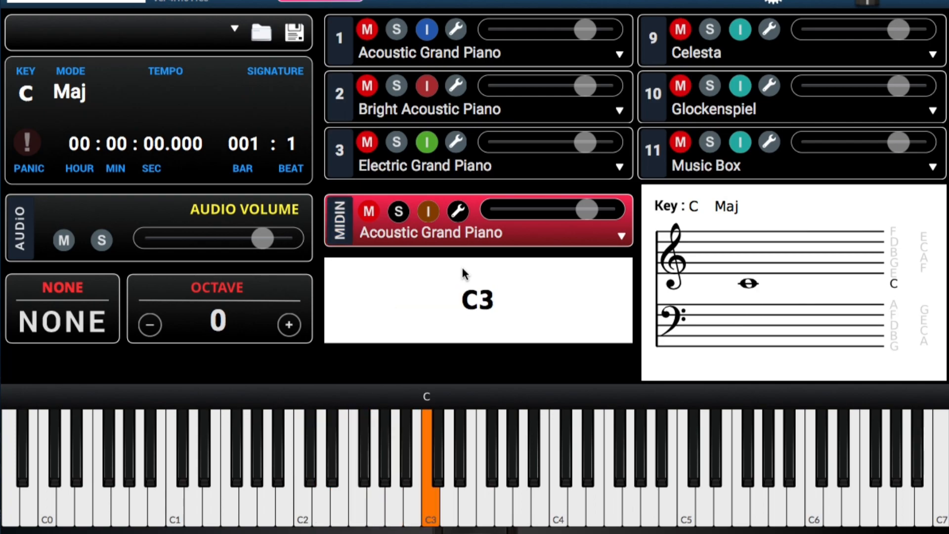
left_click(353, 460)
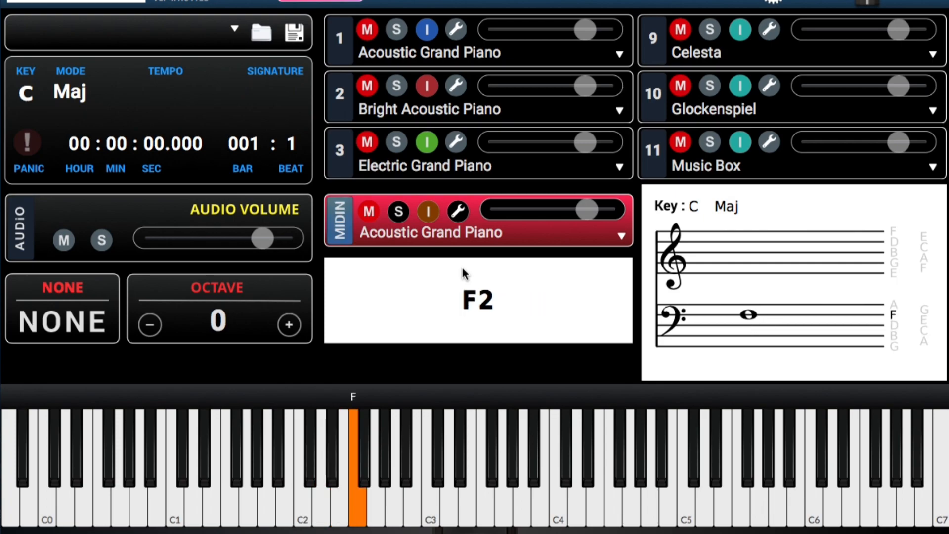
left_click(416, 460)
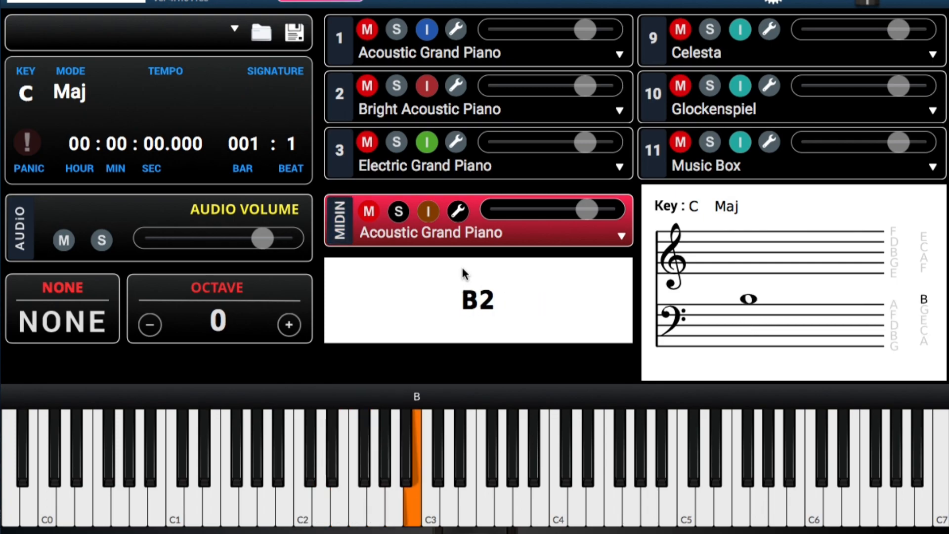
left_click(427, 473)
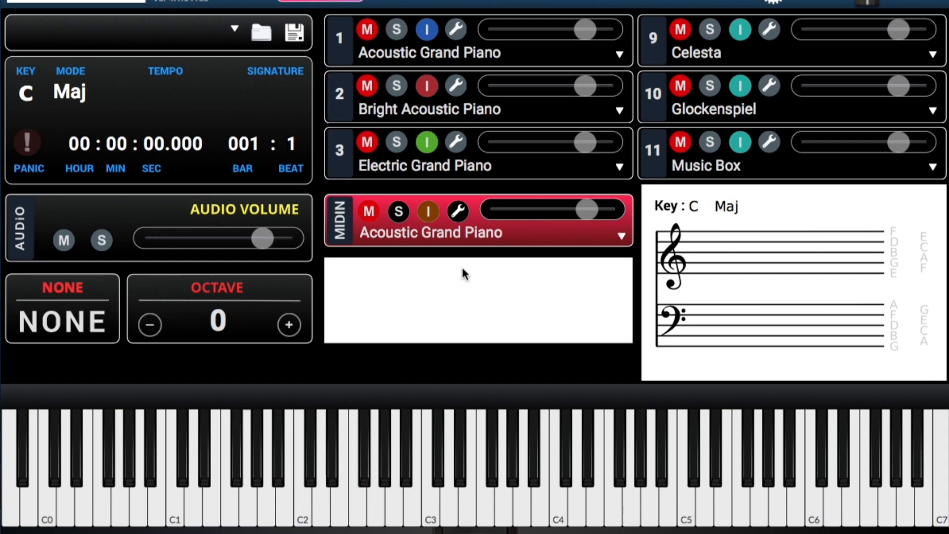
left_click(299, 459)
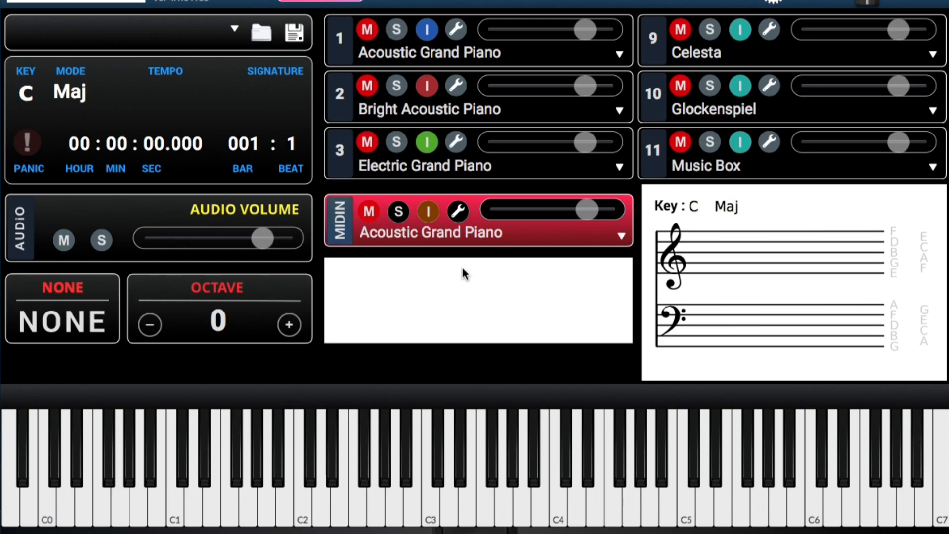
left_click(301, 460)
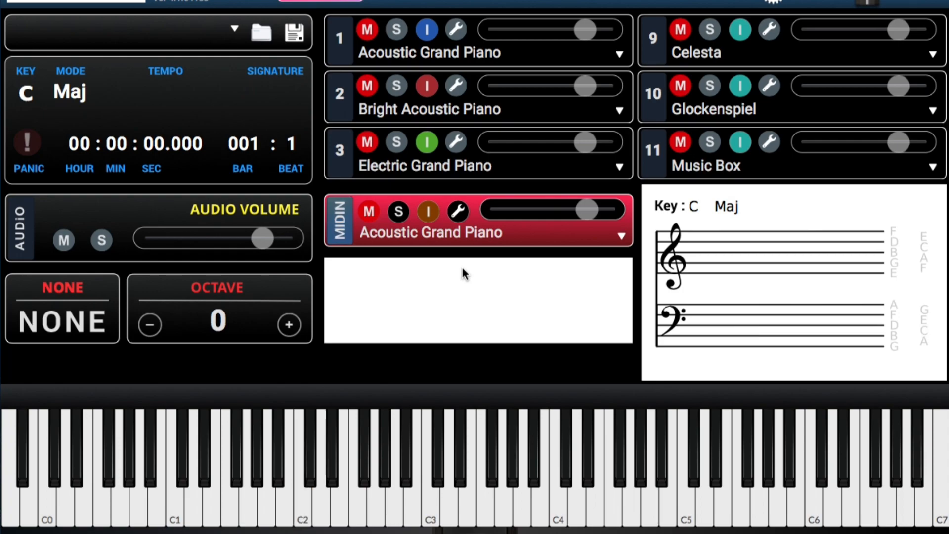
left_click(299, 460)
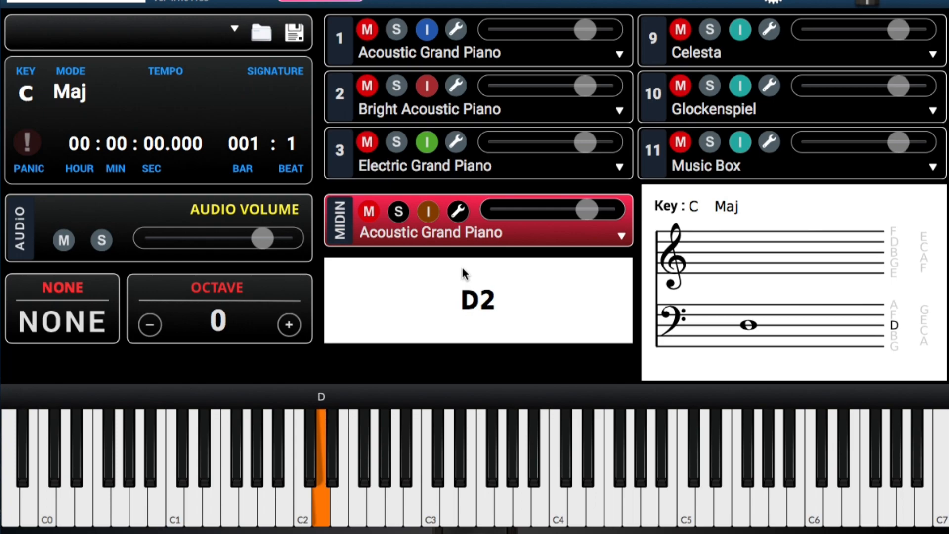
left_click(343, 459)
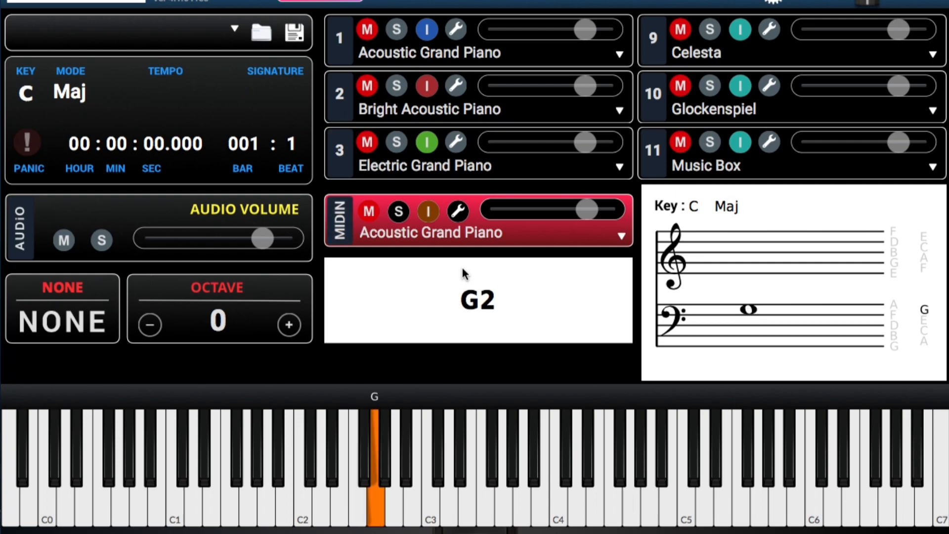
left_click(395, 460)
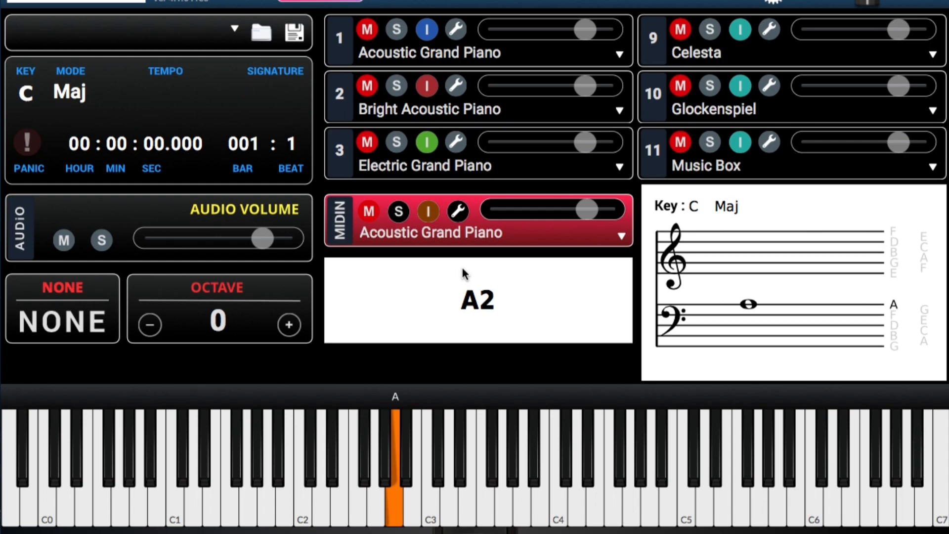
left_click(416, 473)
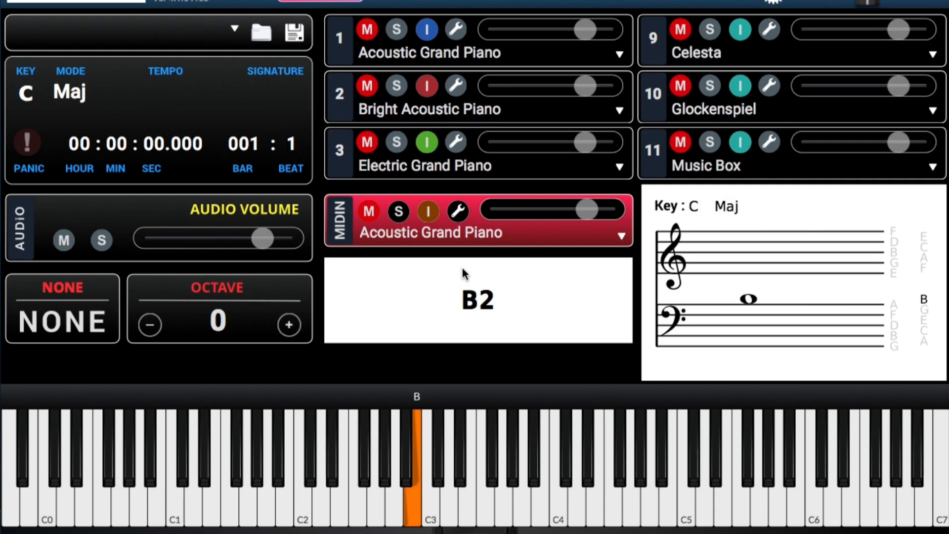
left_click(427, 472)
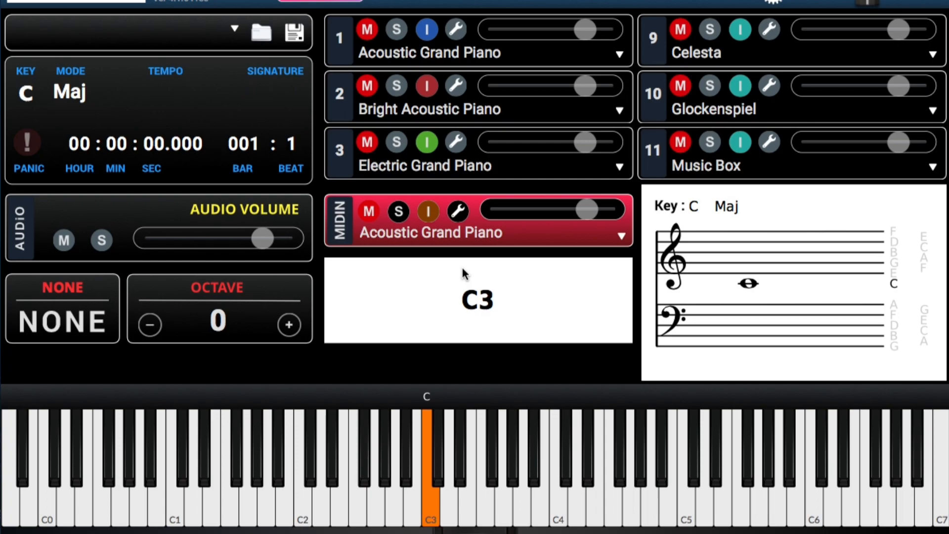
left_click(427, 454)
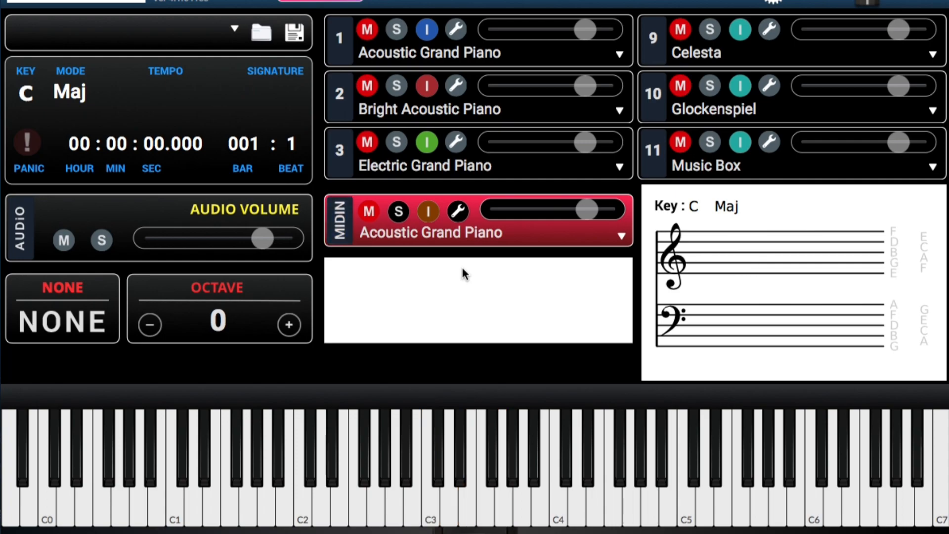
Step: Continue up the scale through G3, A3 and B3, each named and notated in turn
left_click(427, 473)
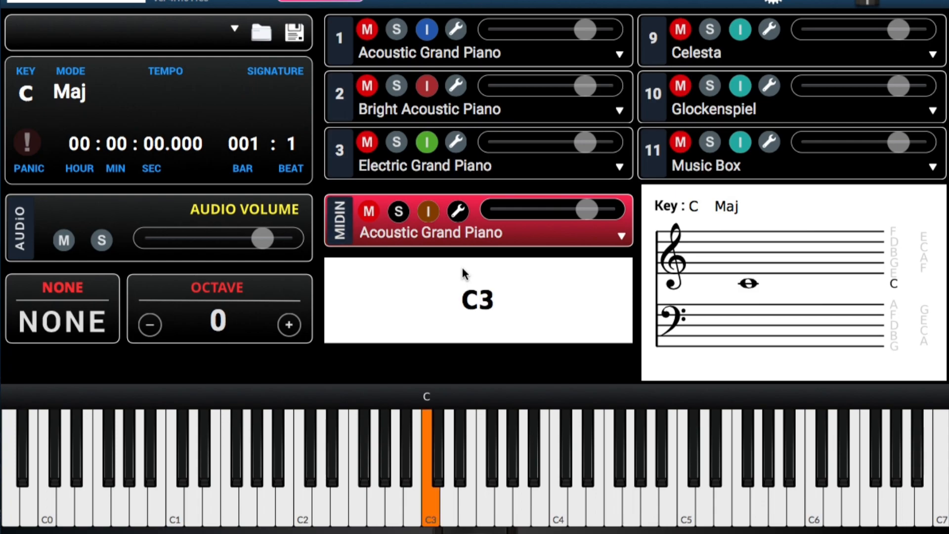
left_click(471, 460)
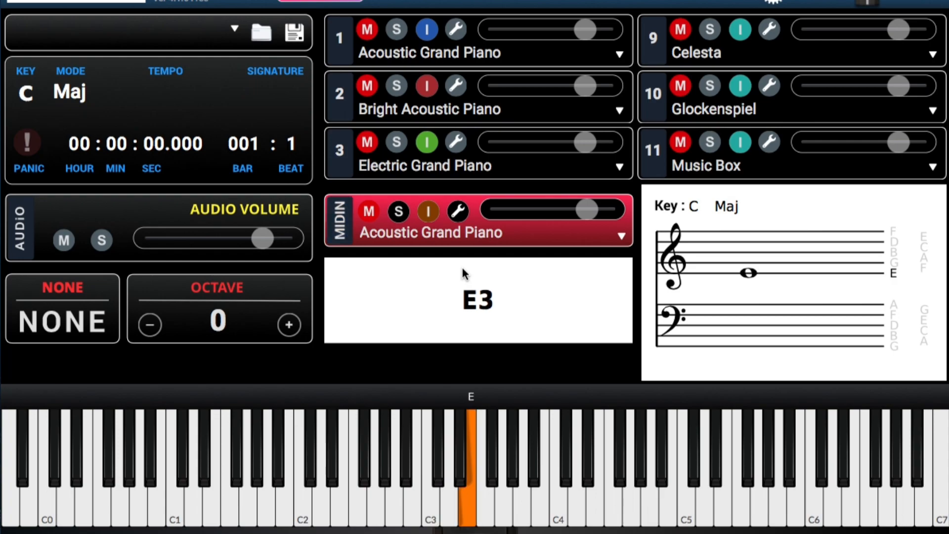
left_click(481, 460)
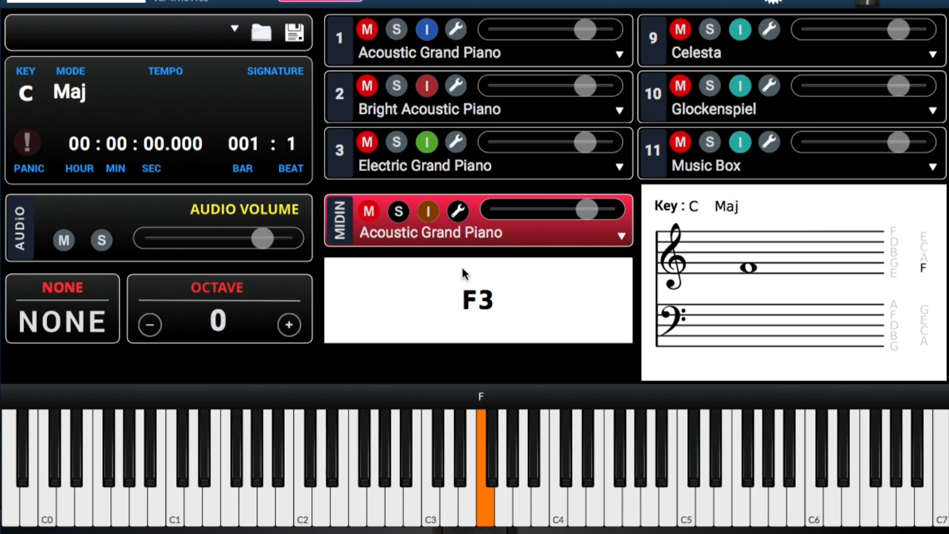
left_click(508, 473)
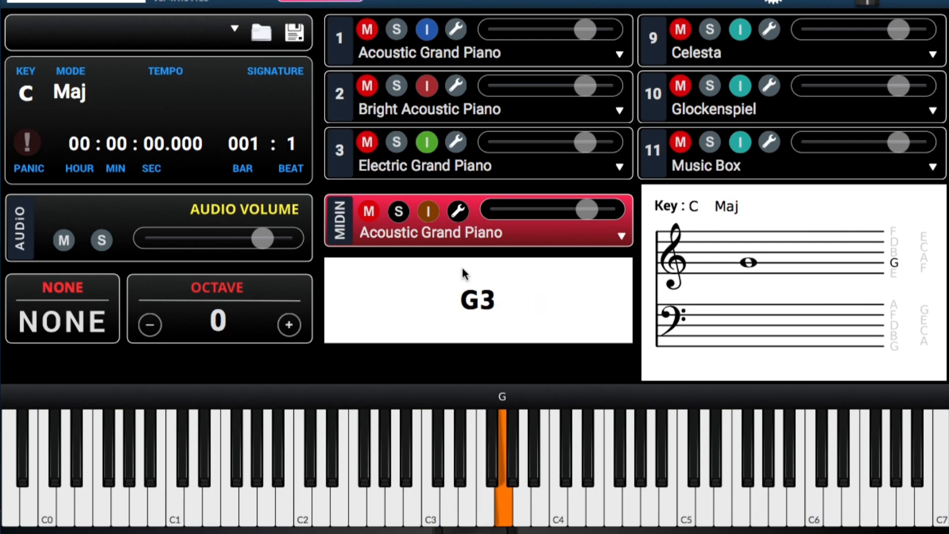
left_click(523, 473)
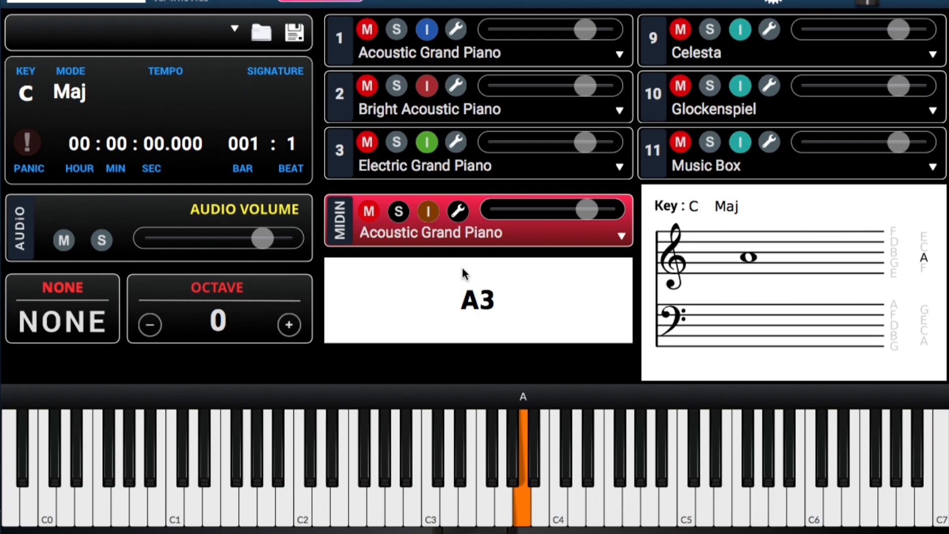
left_click(544, 460)
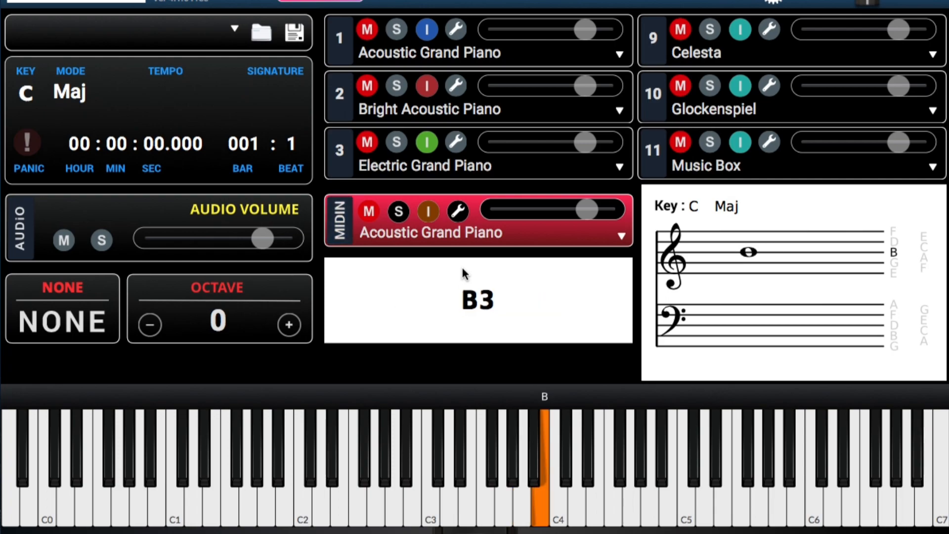
left_click(555, 473)
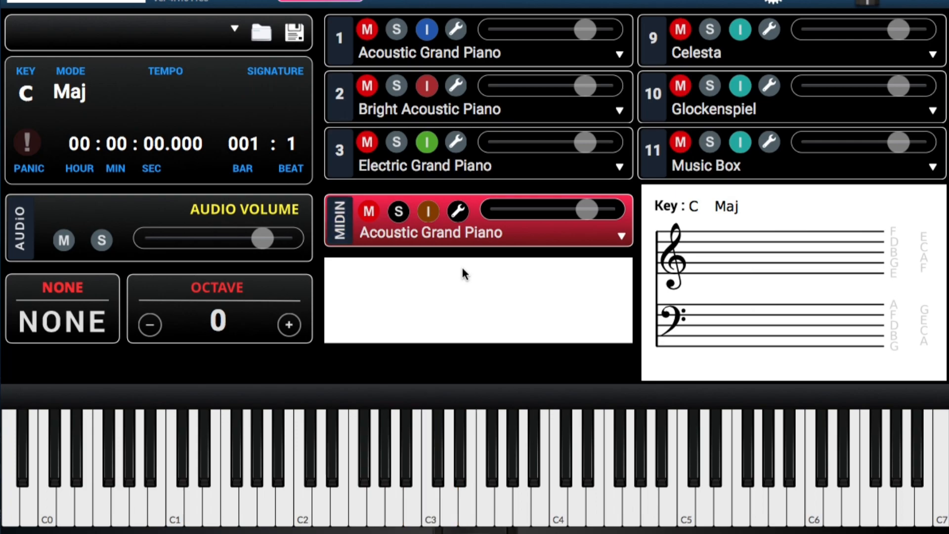
Step: Play F major, G major, then A minor (A-C-E) so each chord is named and notated
left_click(353, 460)
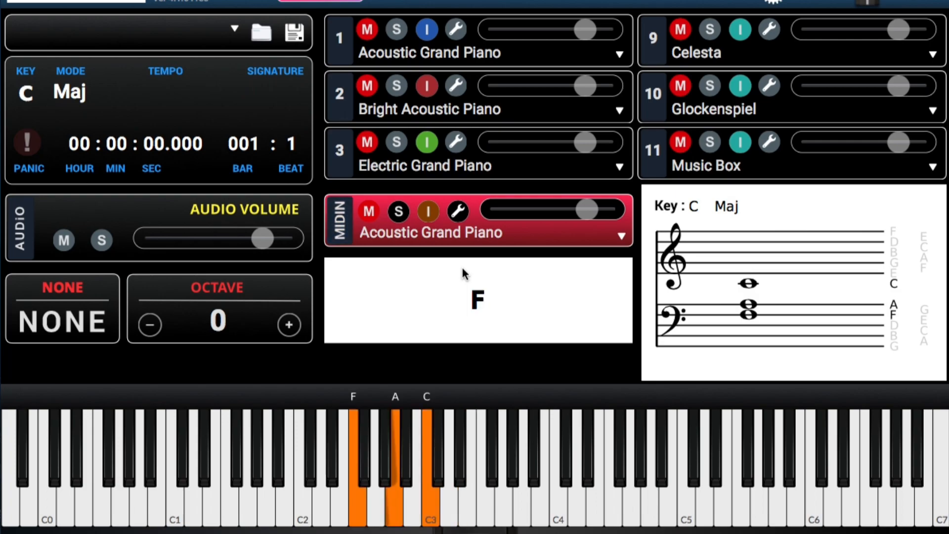
left_click(353, 460)
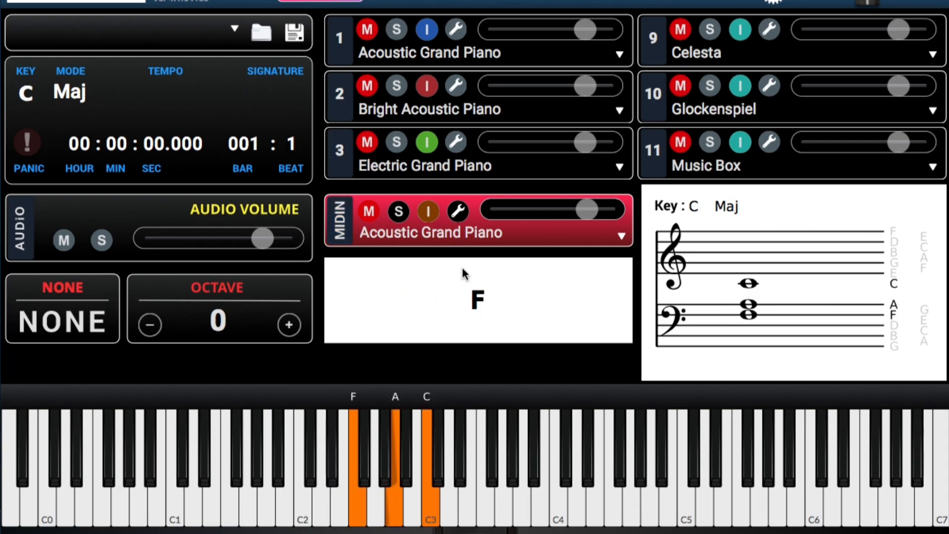
left_click(374, 454)
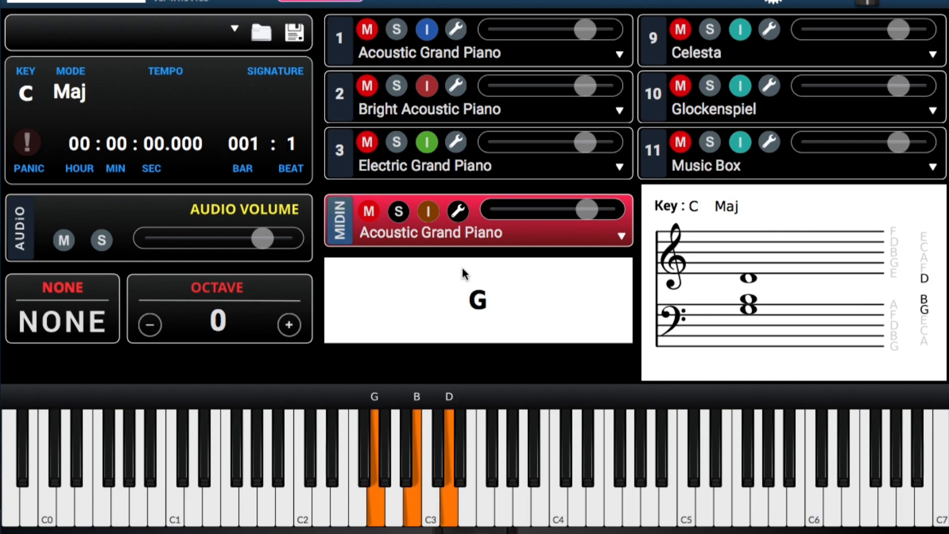
left_click(427, 473)
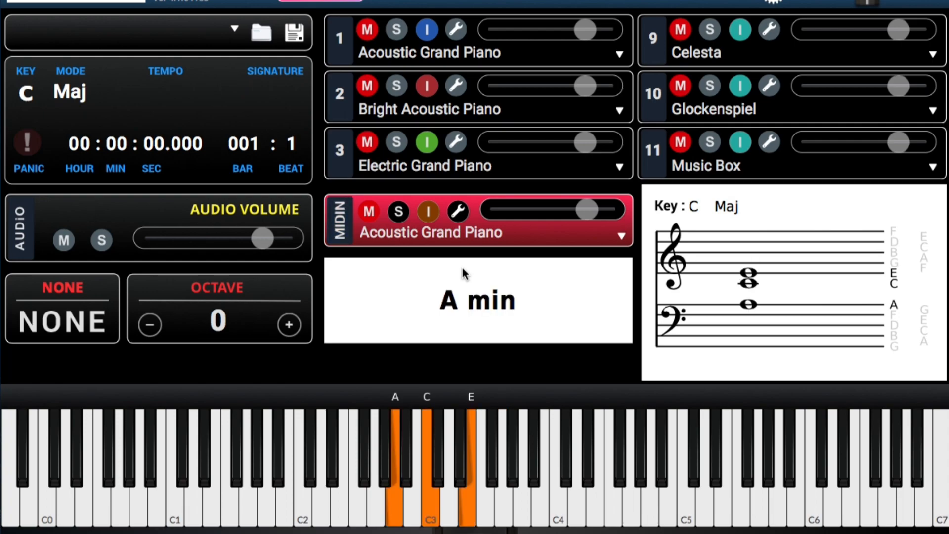
Step: Play low C2 with a C-E-G triad so C major over C bass is notated
left_click(353, 454)
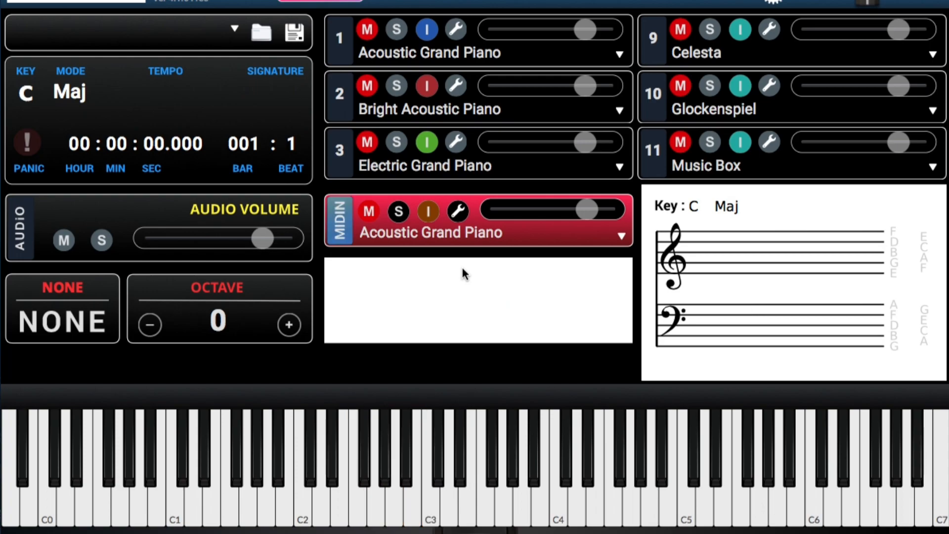
left_click(374, 473)
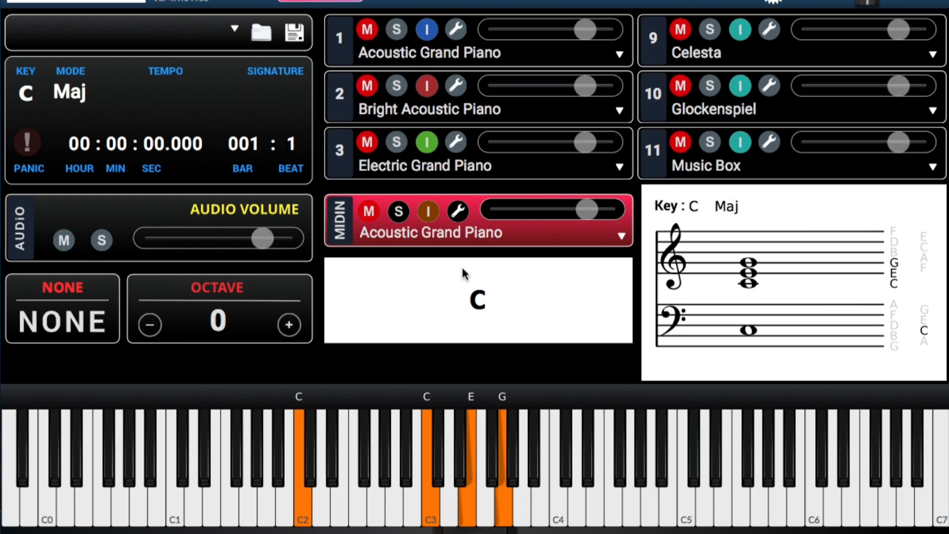
Step: Sound C2 alone, then the F-A-C triad, and release all keys
left_click(302, 472)
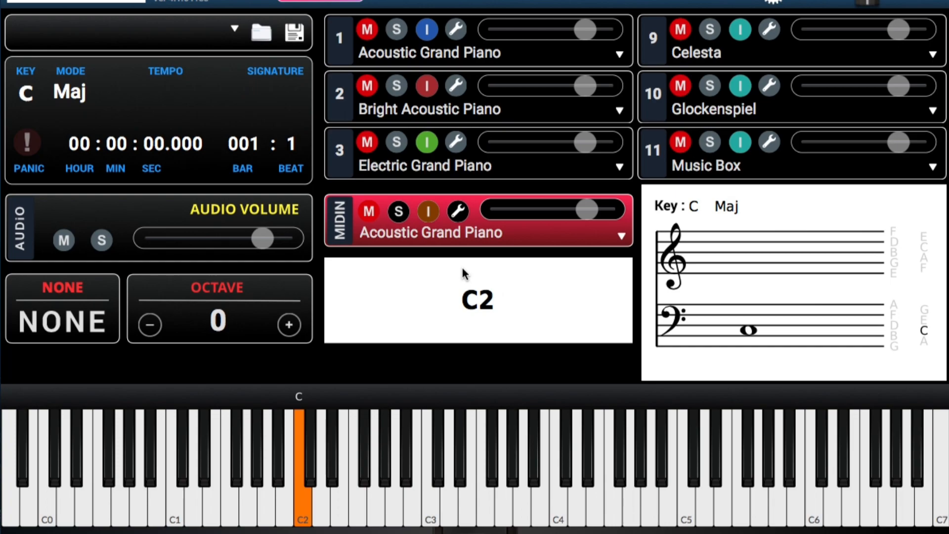
left_click(302, 460)
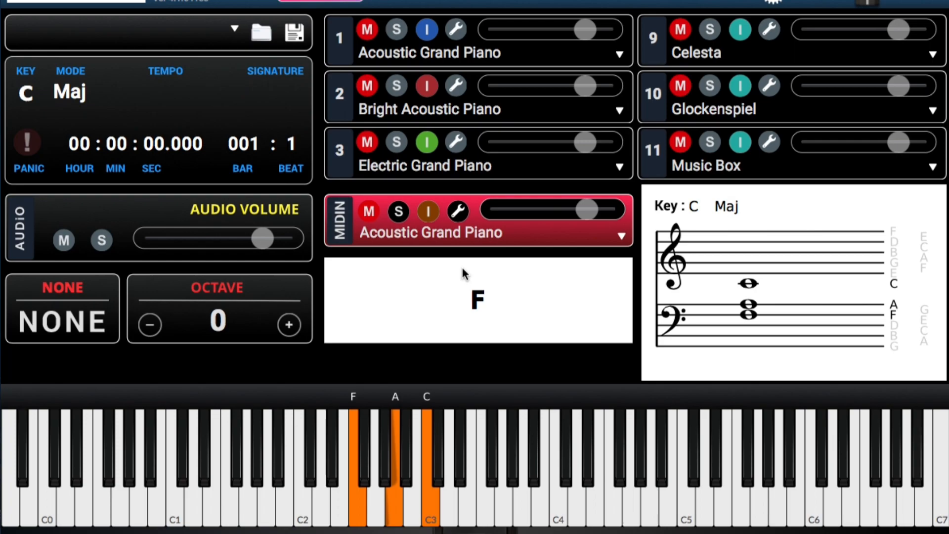
left_click(246, 460)
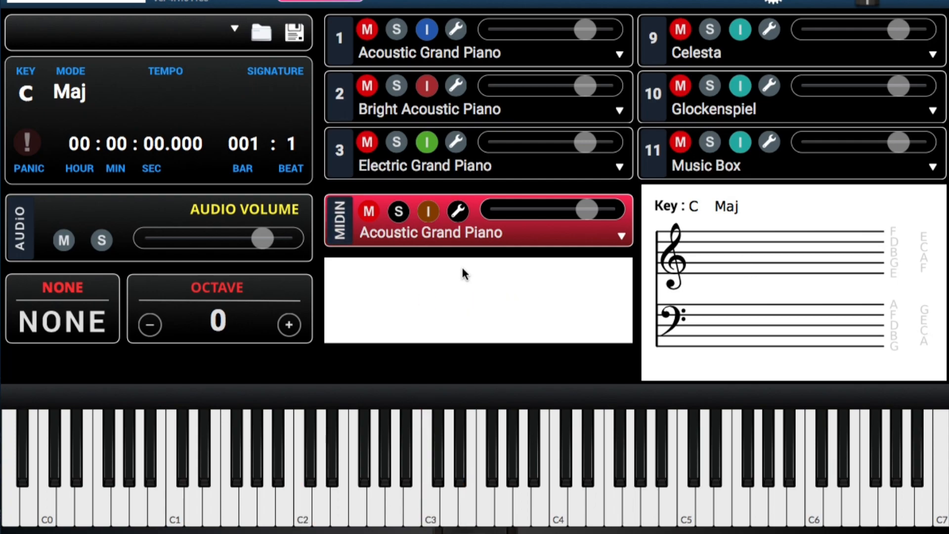
Step: Play G-C-E so the second-inversion C major is labelled C/G on the staff
left_click(353, 460)
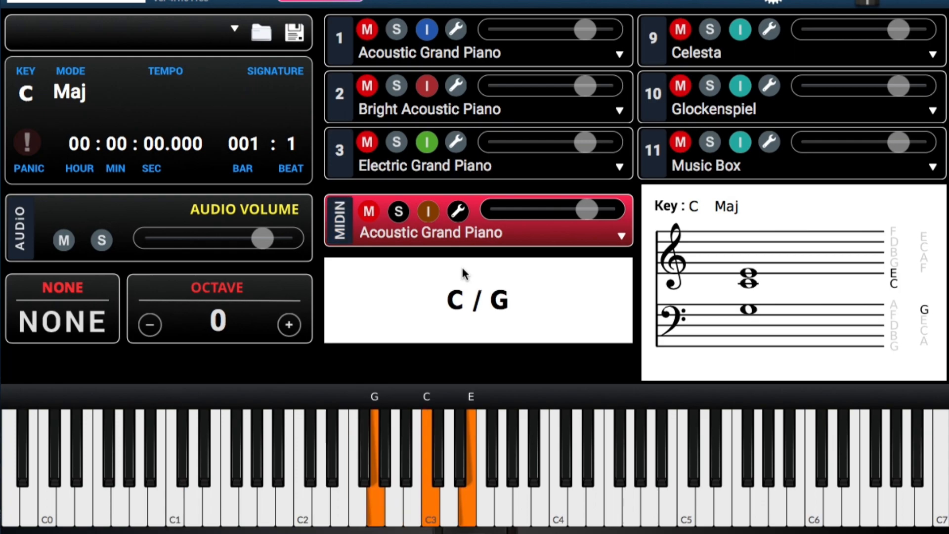
Step: Play A minor, then G-B-D over a low G bass note
left_click(172, 472)
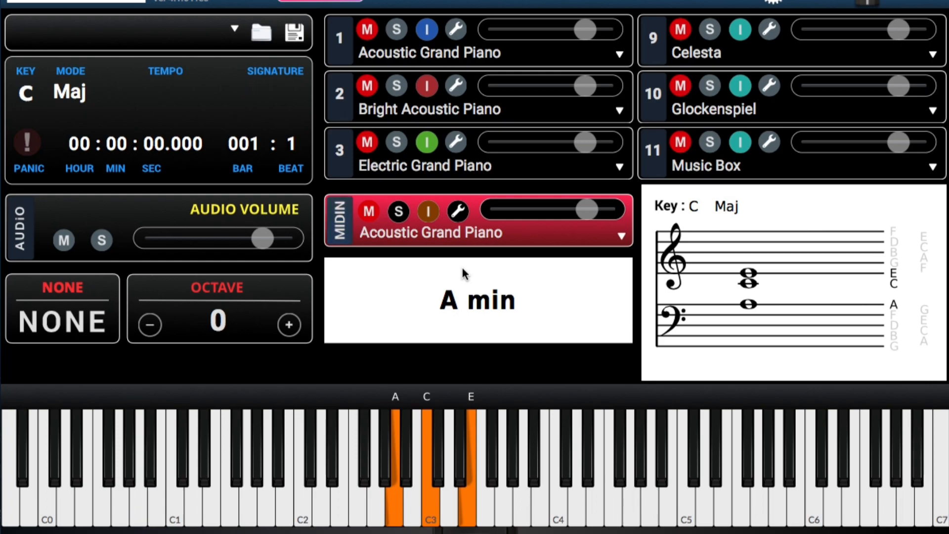
left_click(225, 460)
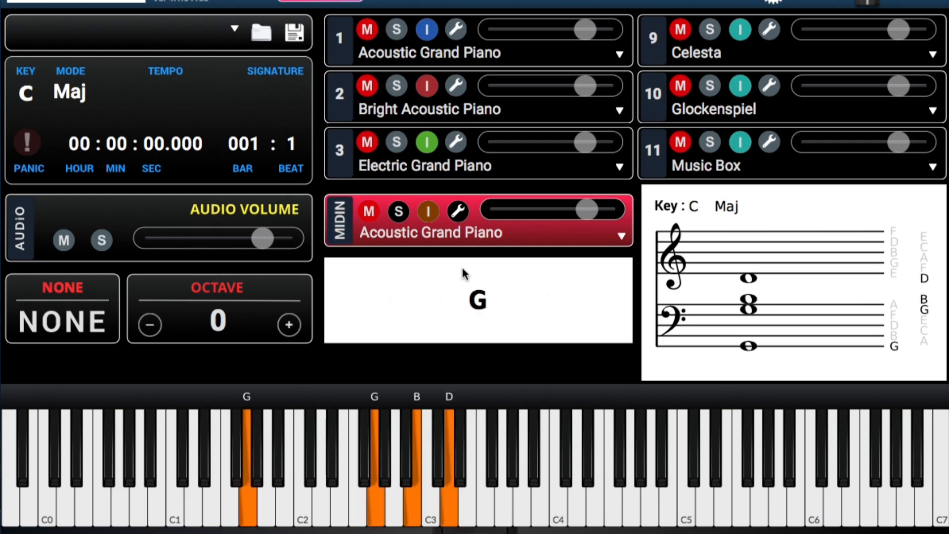
Step: Play C2 plus C-E-G, then low G plus F-A-C (G9sus4), and release all keys
left_click(298, 454)
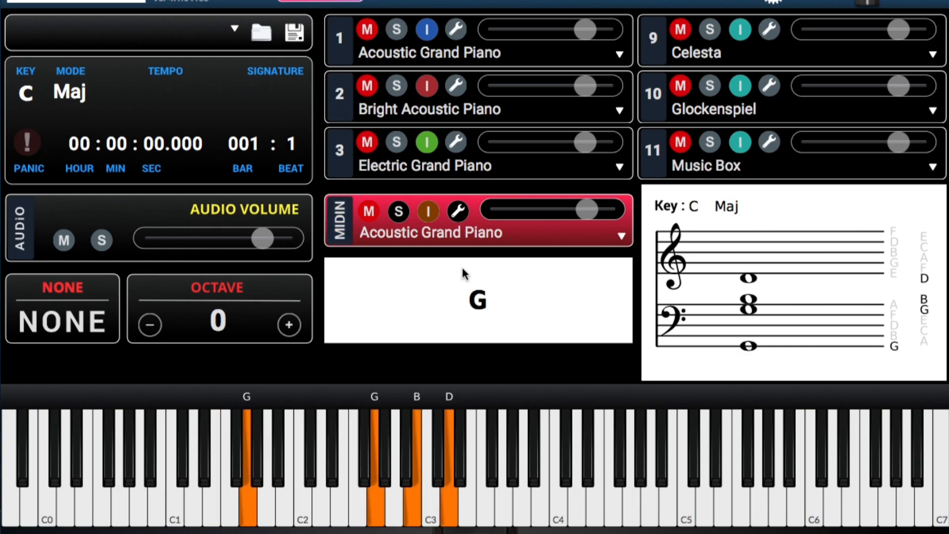
left_click(299, 460)
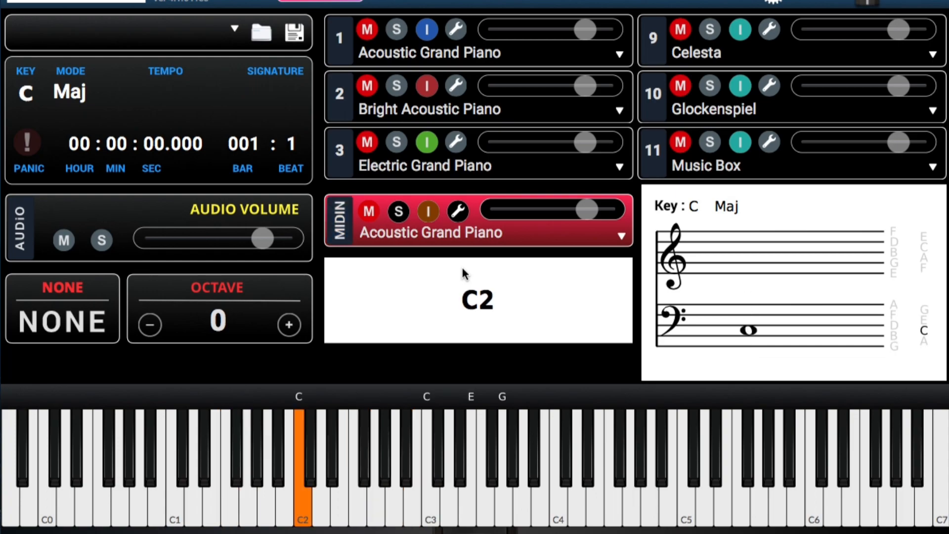
left_click(427, 473)
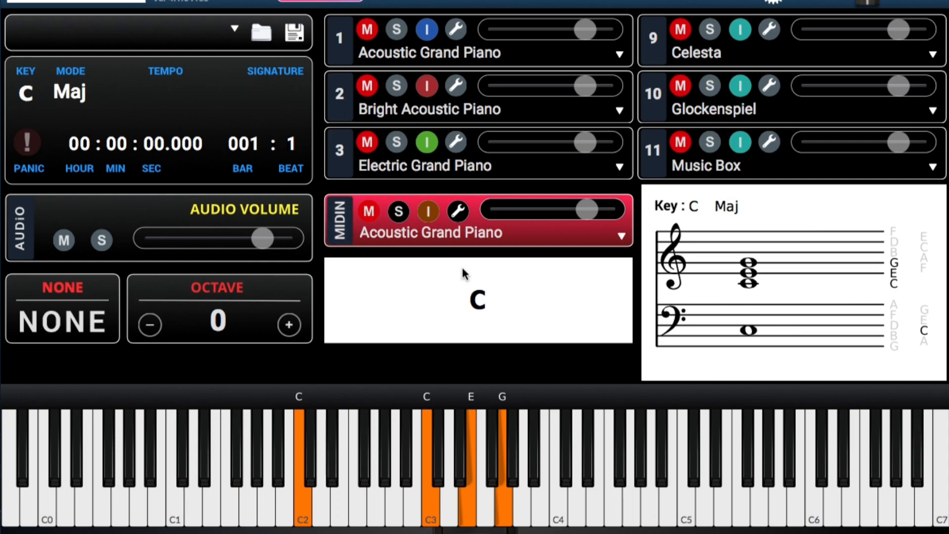
left_click(247, 460)
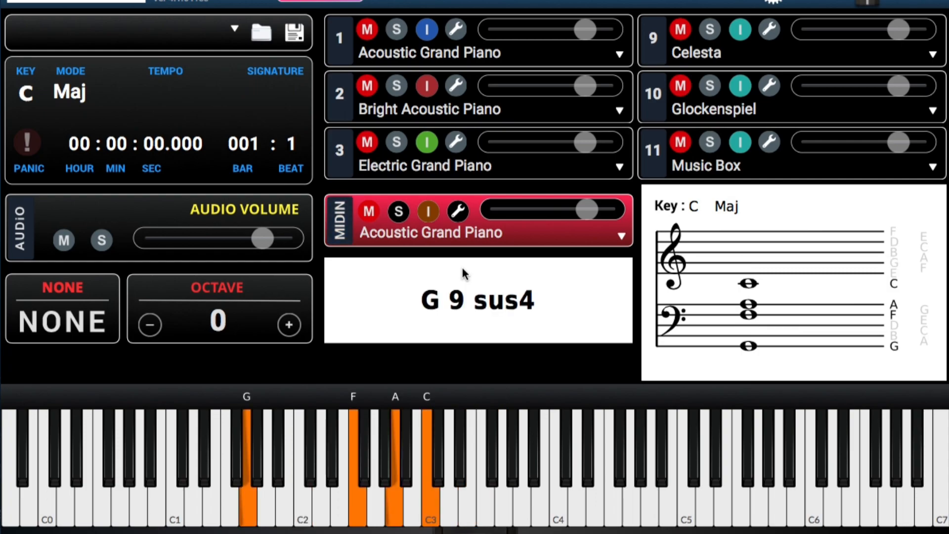
mouse_move(463, 274)
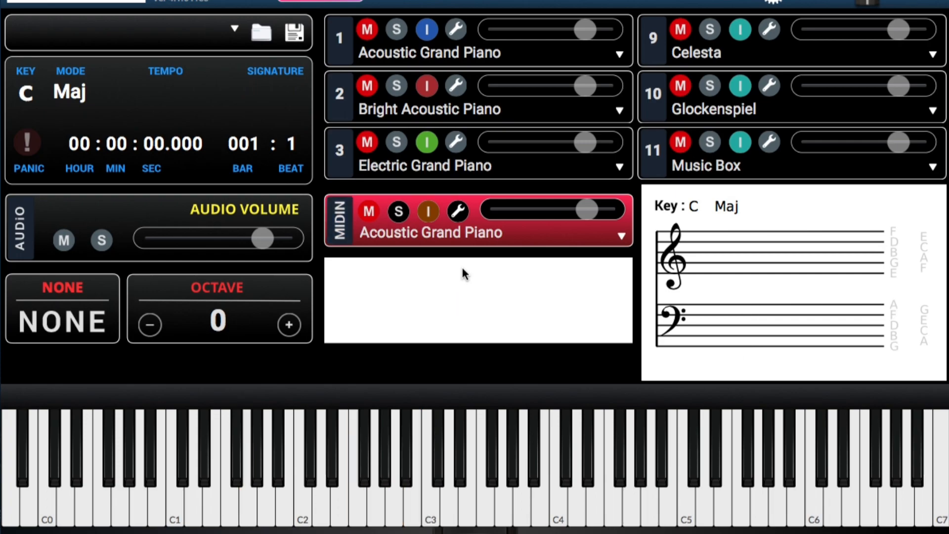
left_click(428, 472)
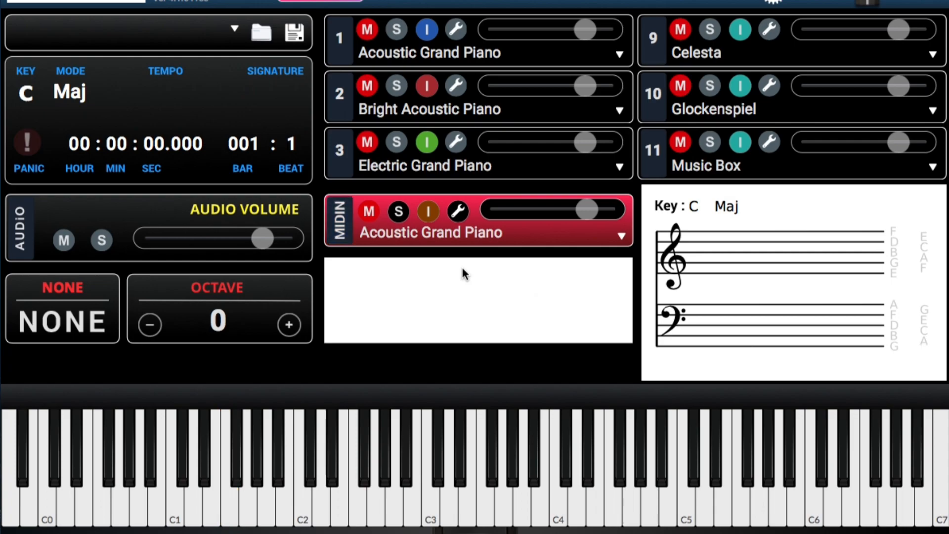
Step: Sound single bass notes C2, G2, then C3, leaving C3 notated on the treble staff
left_click(101, 473)
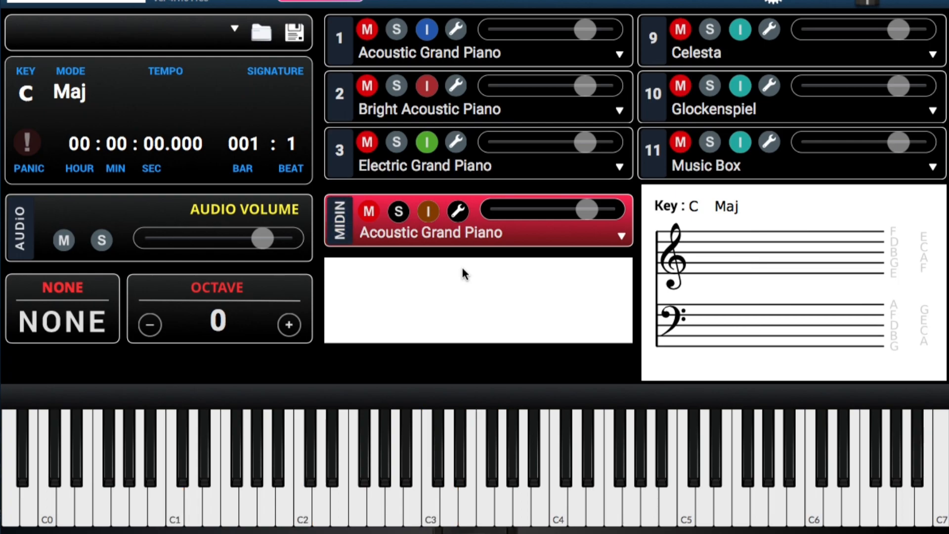
left_click(174, 473)
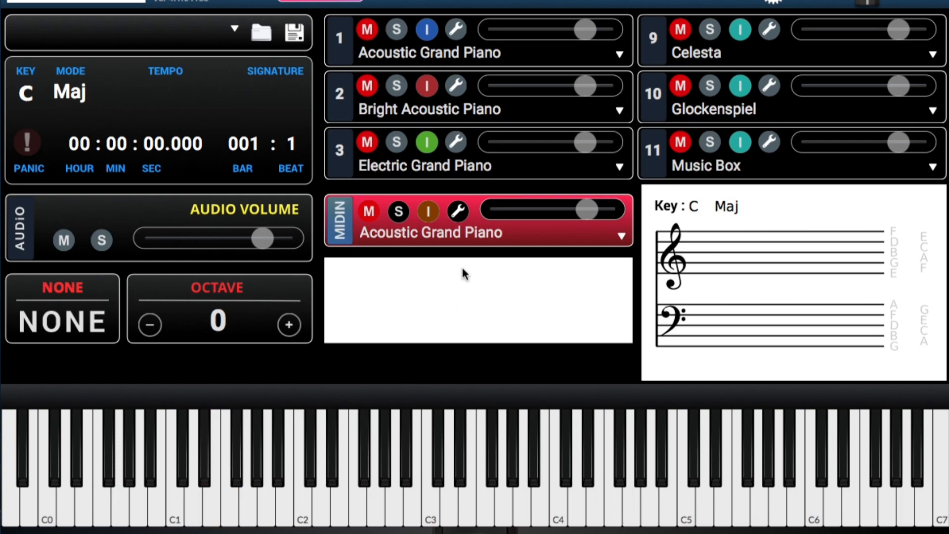
left_click(298, 466)
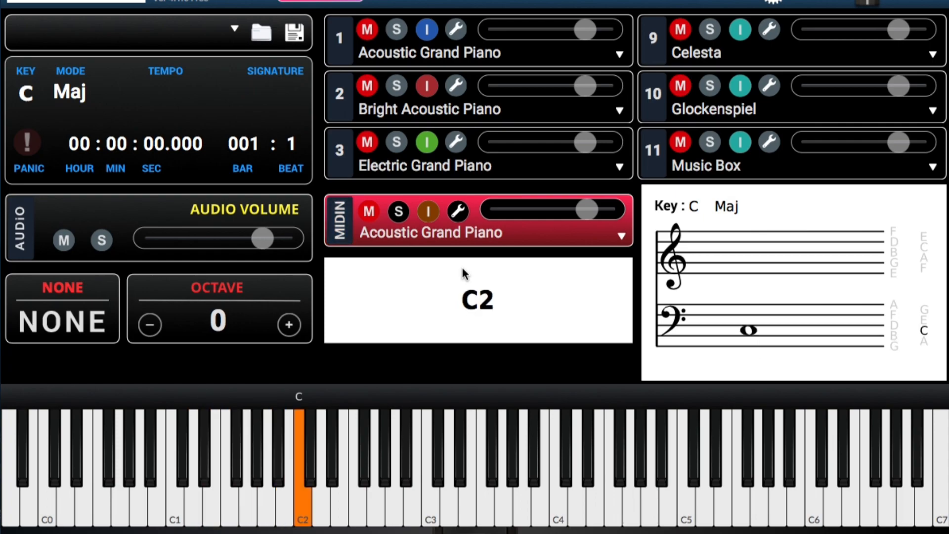
left_click(374, 473)
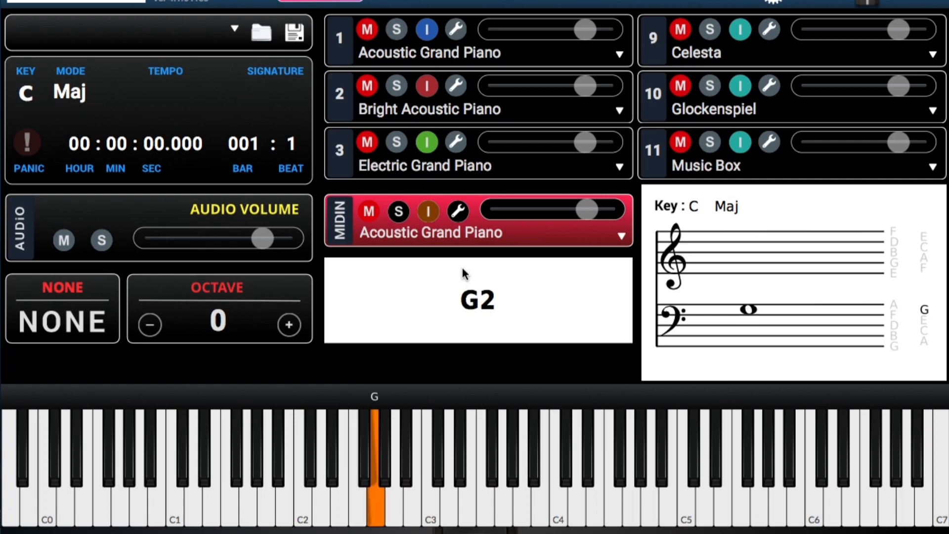
left_click(427, 473)
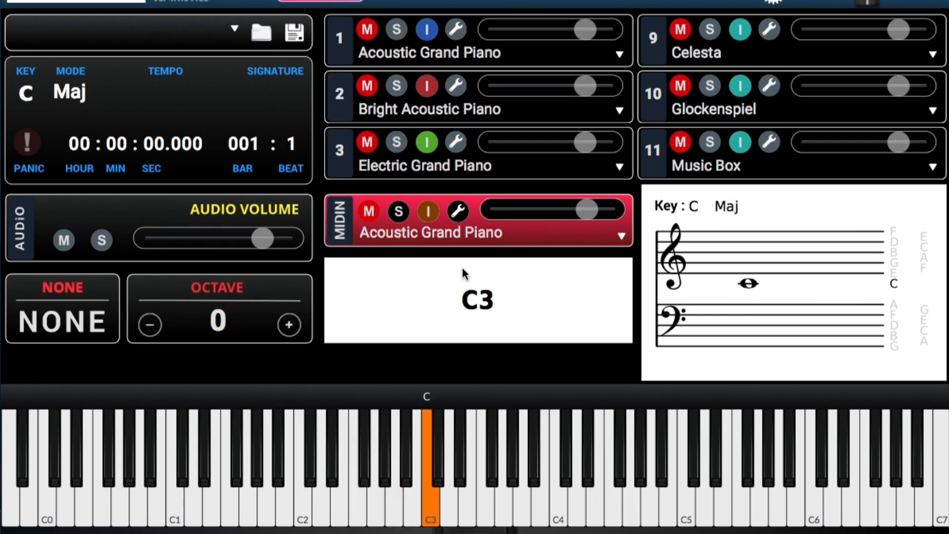